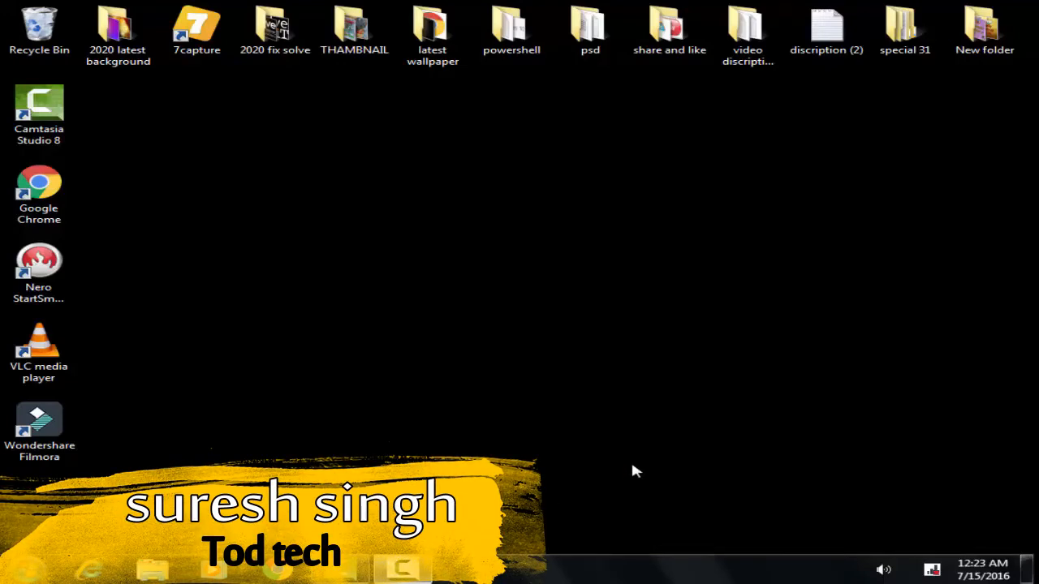
mouse_move(692, 449)
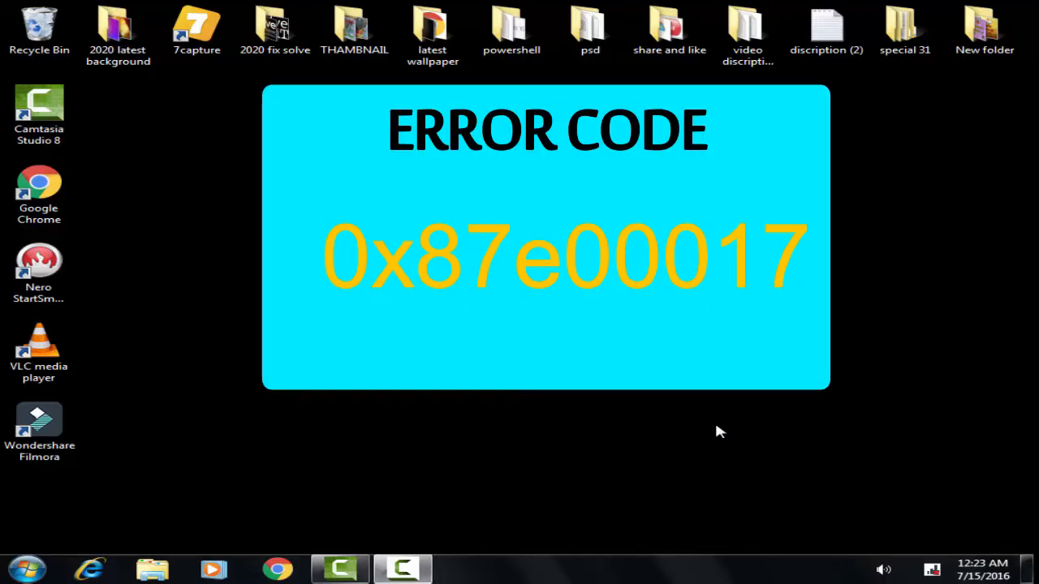
mouse_move(548, 394)
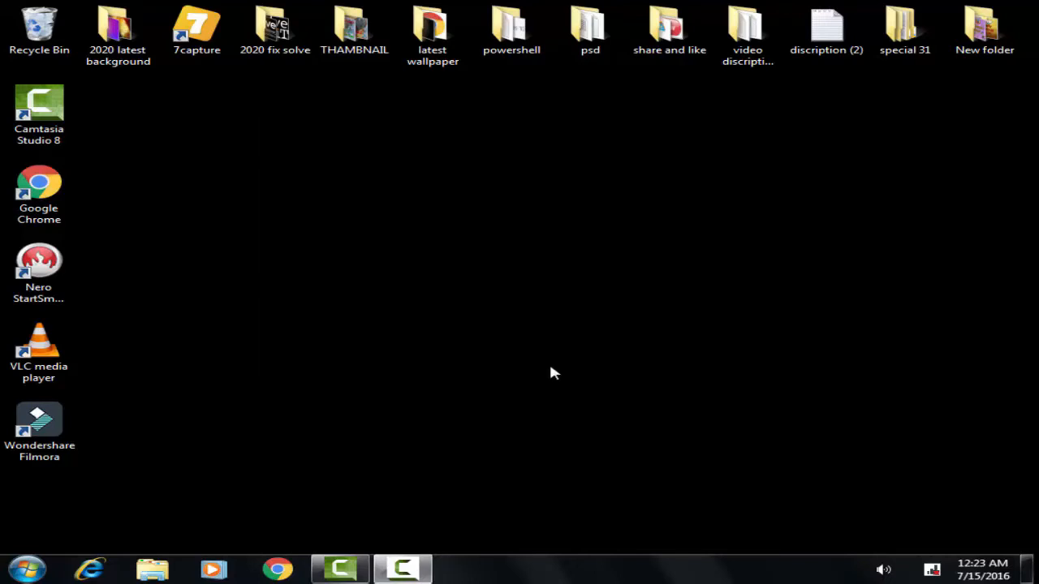
mouse_move(550, 365)
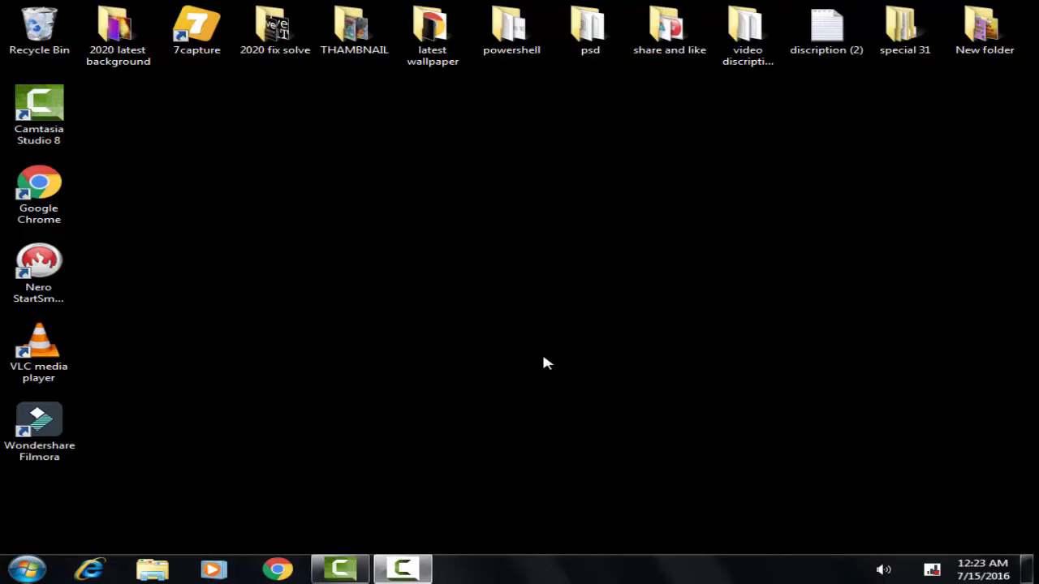
mouse_move(27, 567)
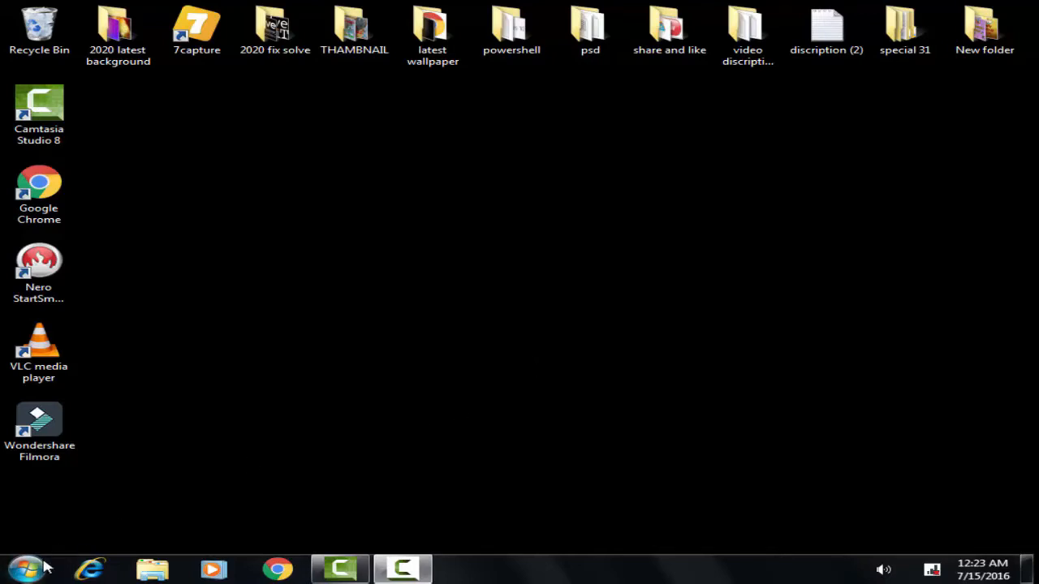
Search the Start Menu for 'wsr' and close the empty search results
click(27, 568)
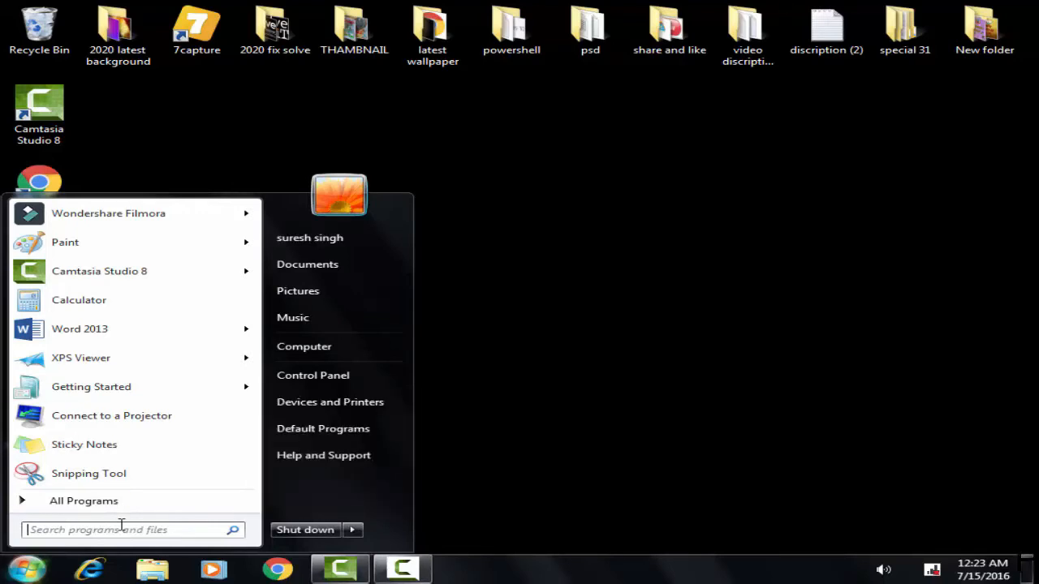
text(wsreset)
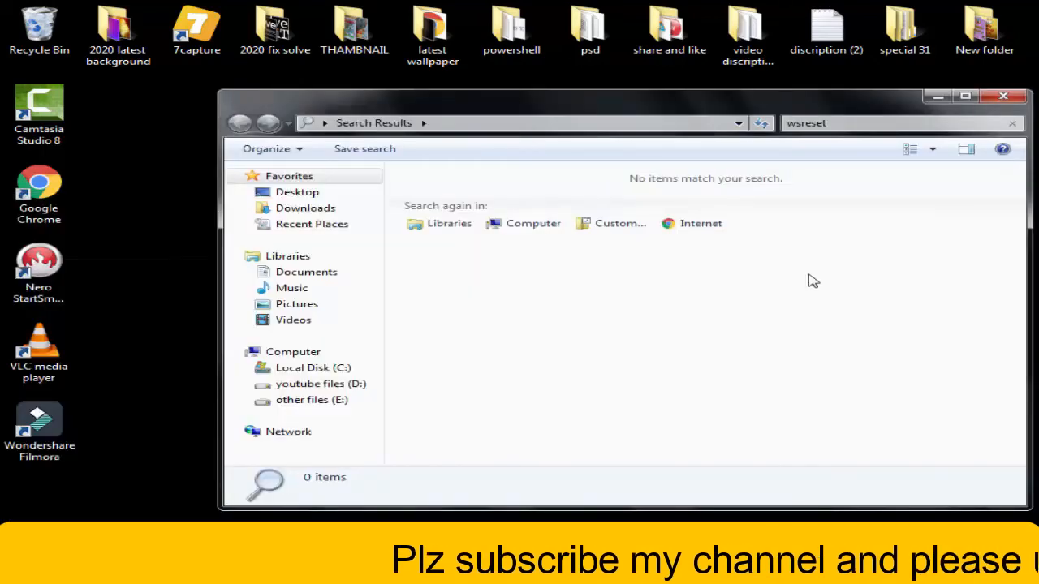
click(1003, 96)
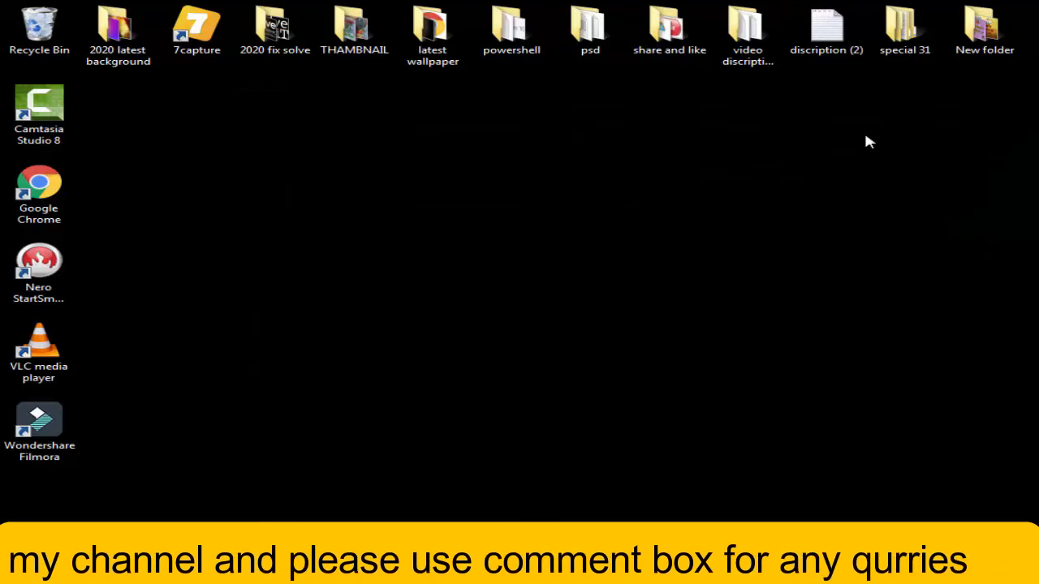
mouse_move(324, 303)
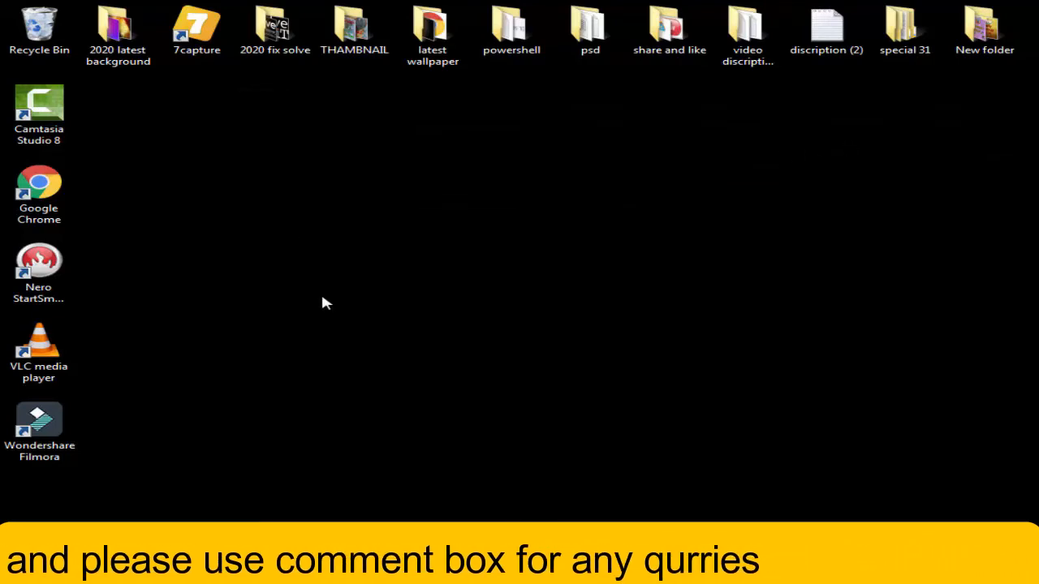
mouse_move(353, 266)
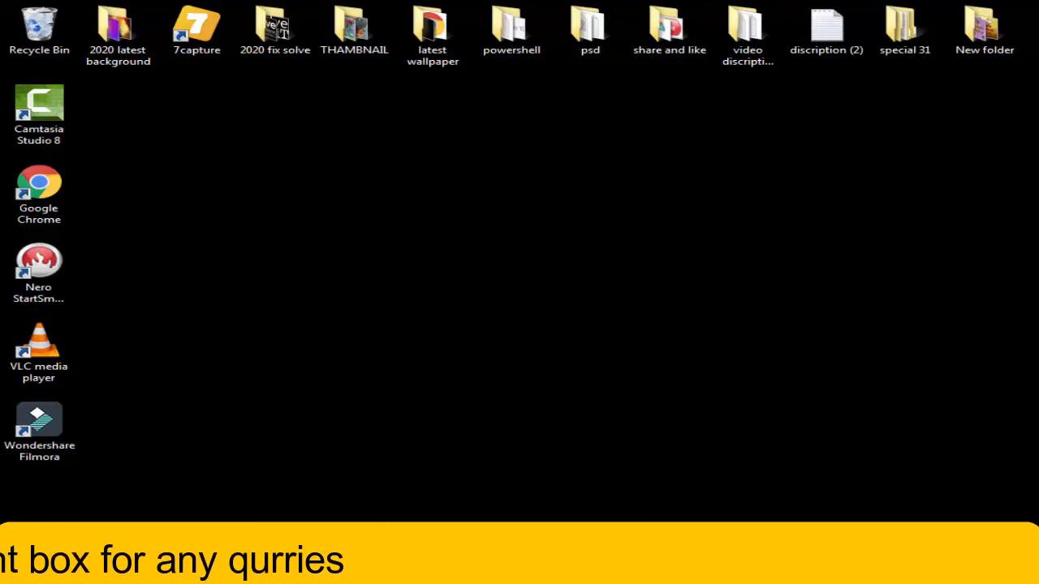
Search for 'powe' and open Windows PowerShell's shortcut menu with Run as administrator
click(16, 577)
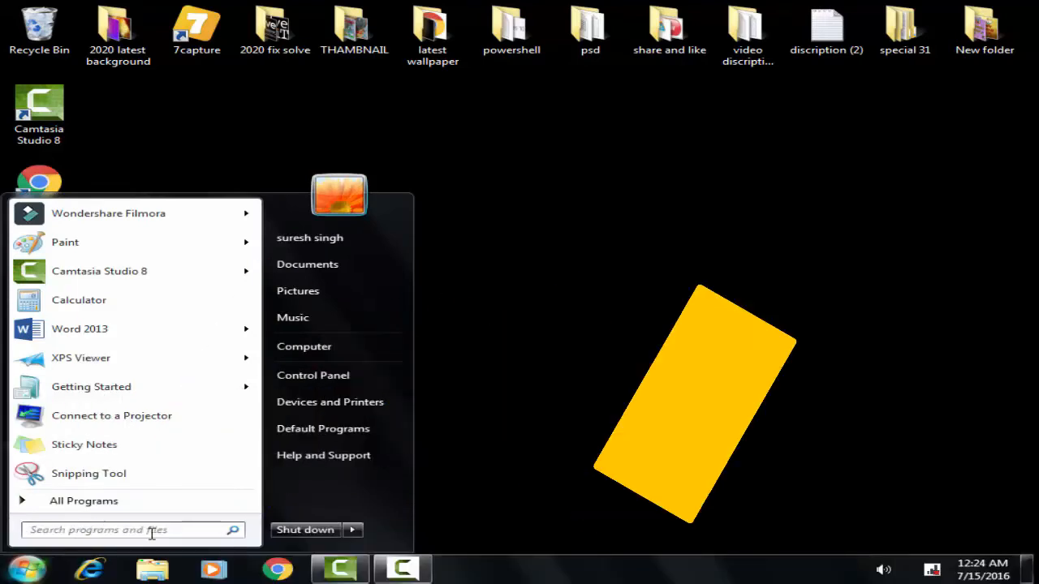
text(po)
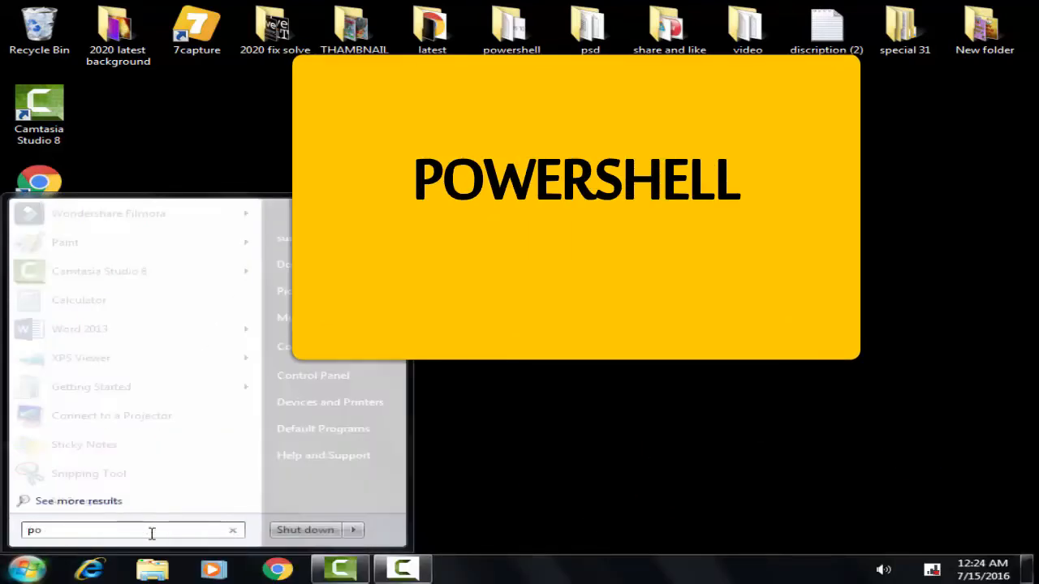
text(wer)
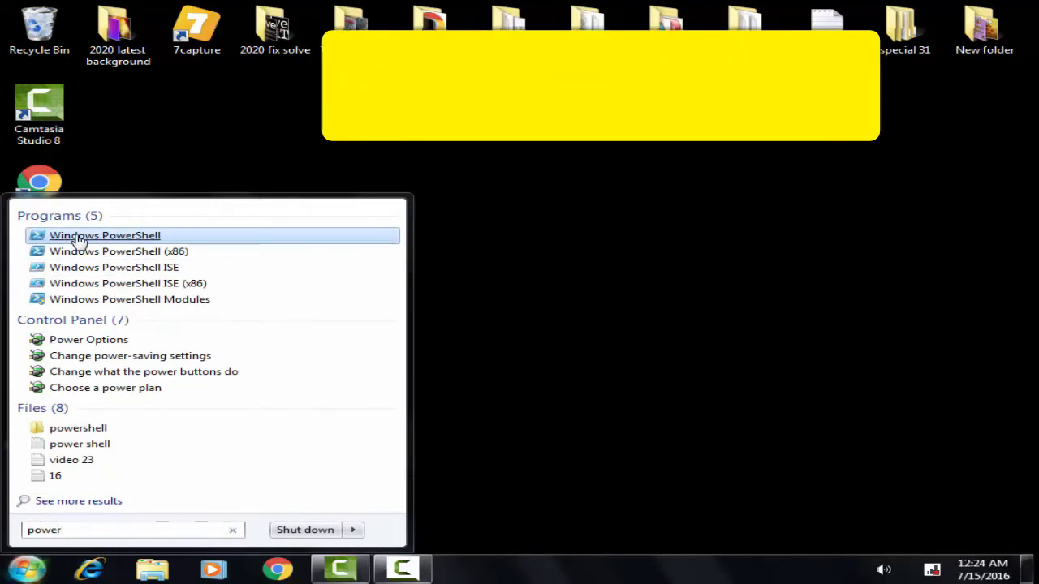
mouse_move(81, 247)
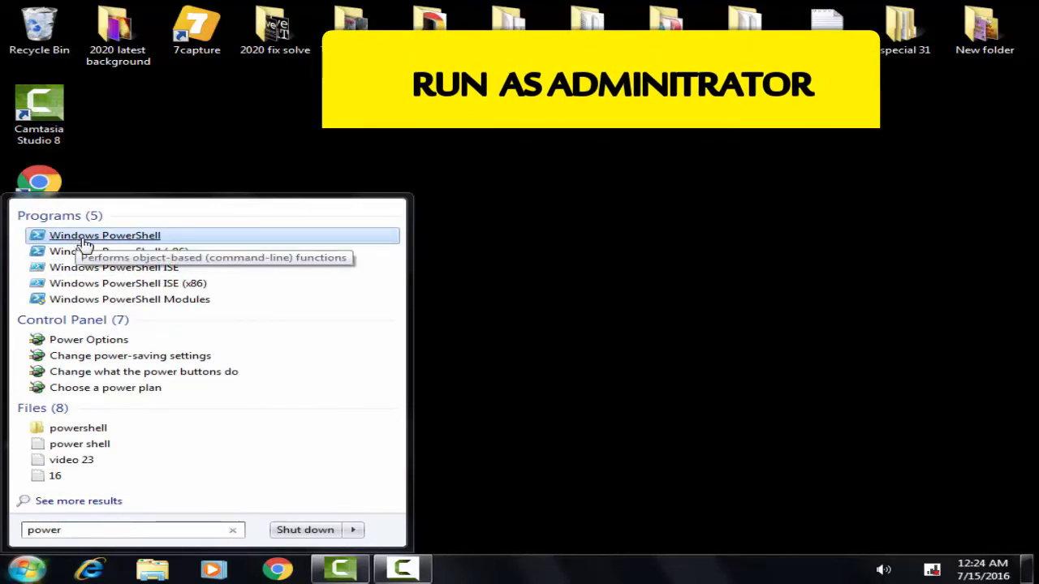
right_click(105, 235)
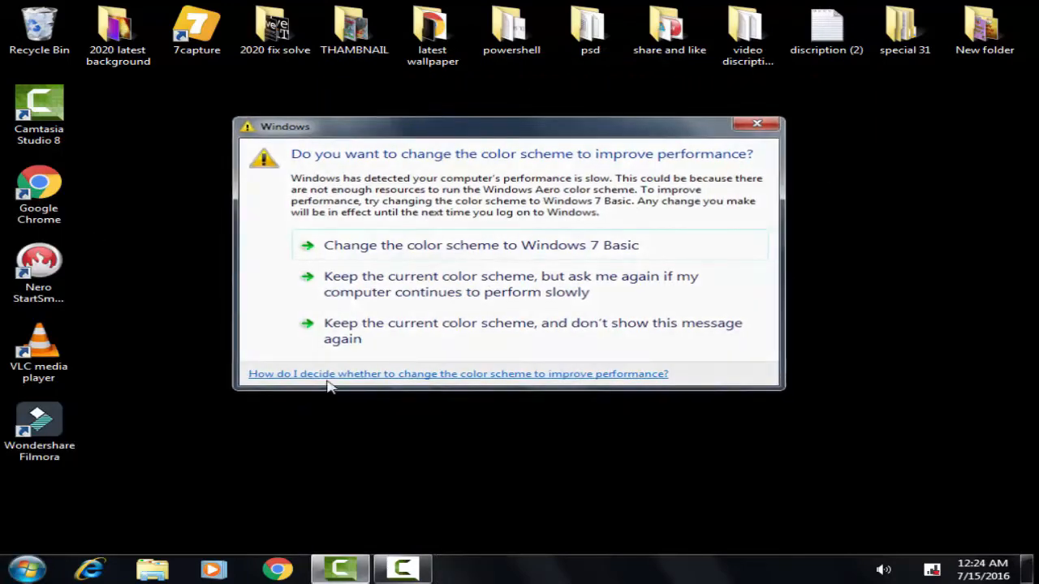
click(26, 567)
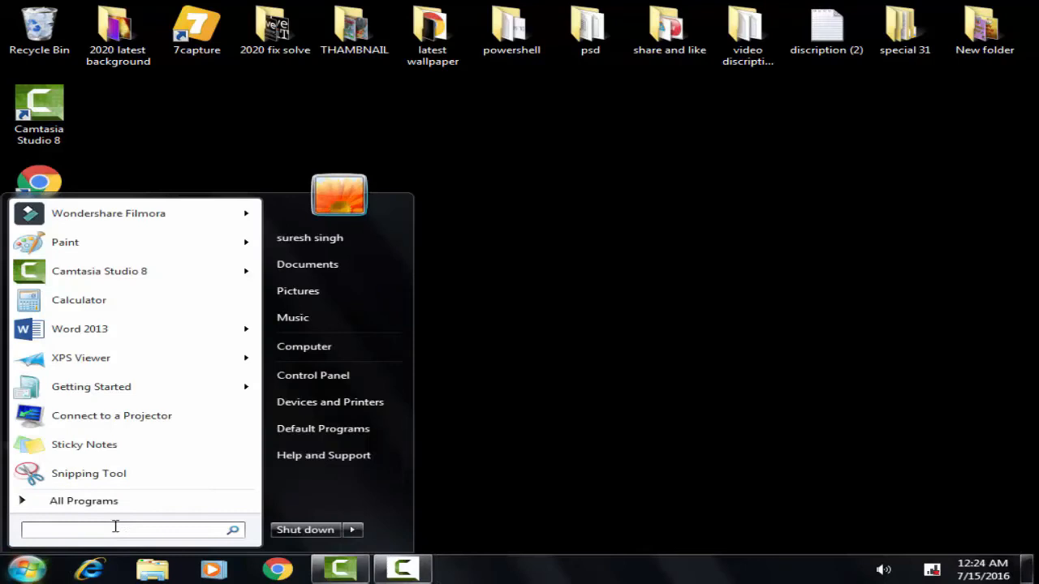
text(powe)
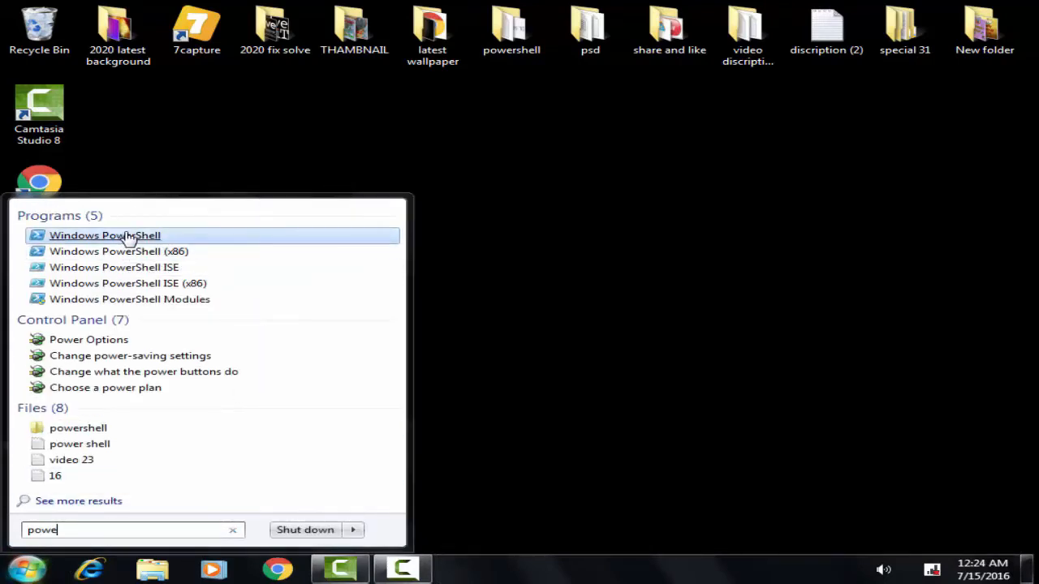
right_click(104, 235)
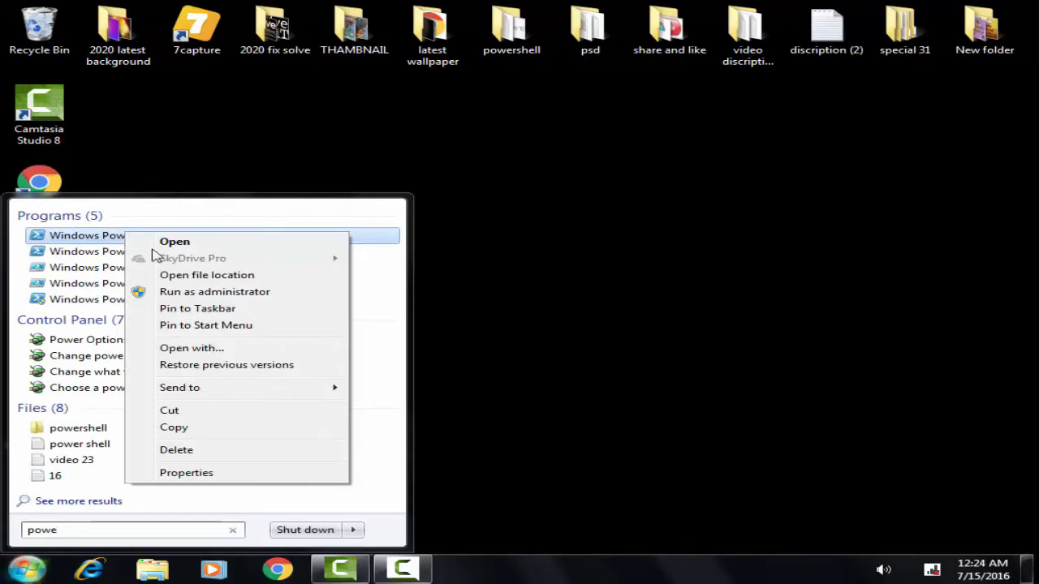
mouse_move(215, 291)
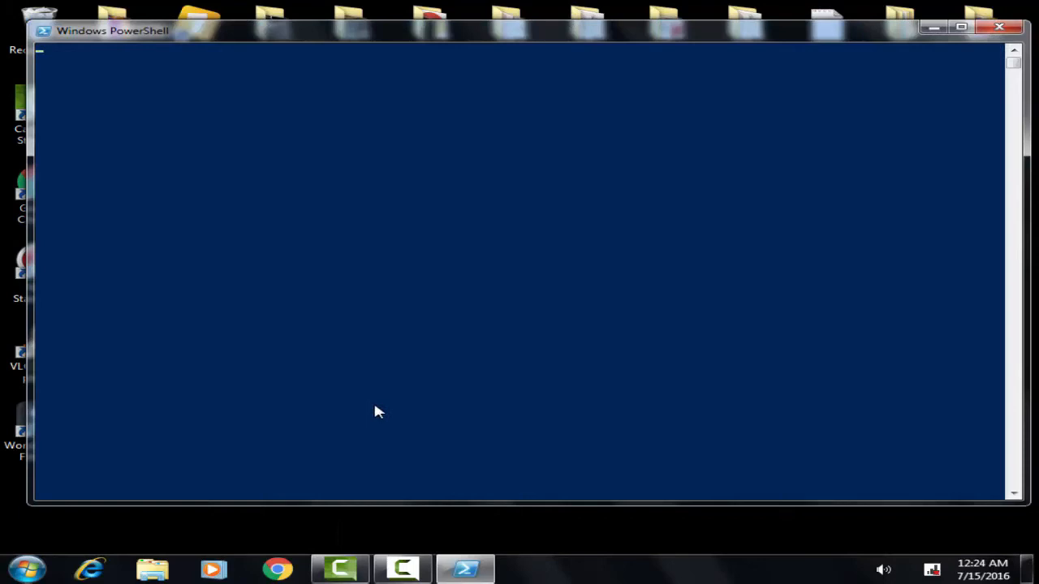
mouse_move(871, 94)
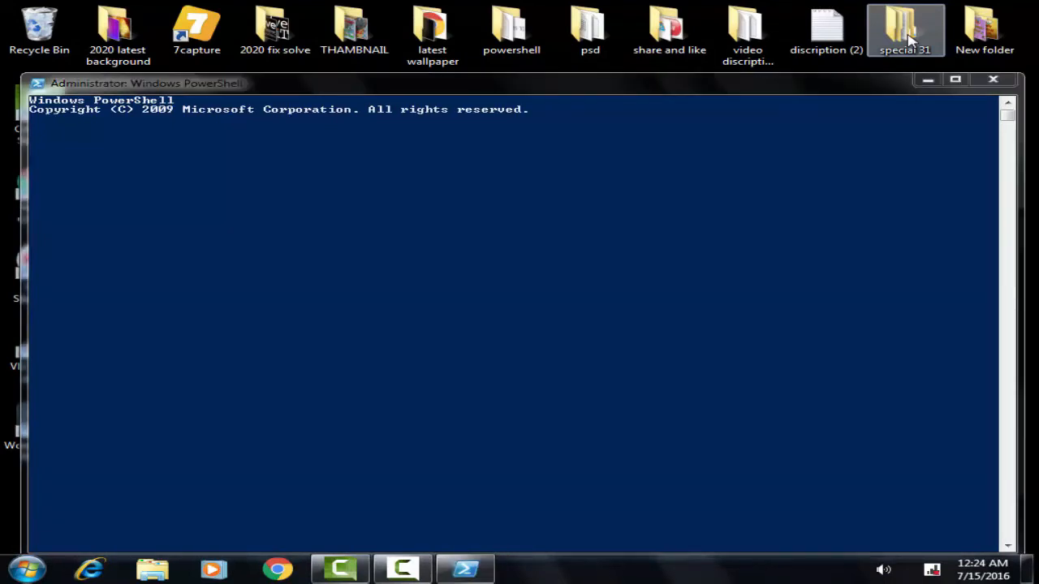
Open text file 1 from the dic folder
double_click(905, 30)
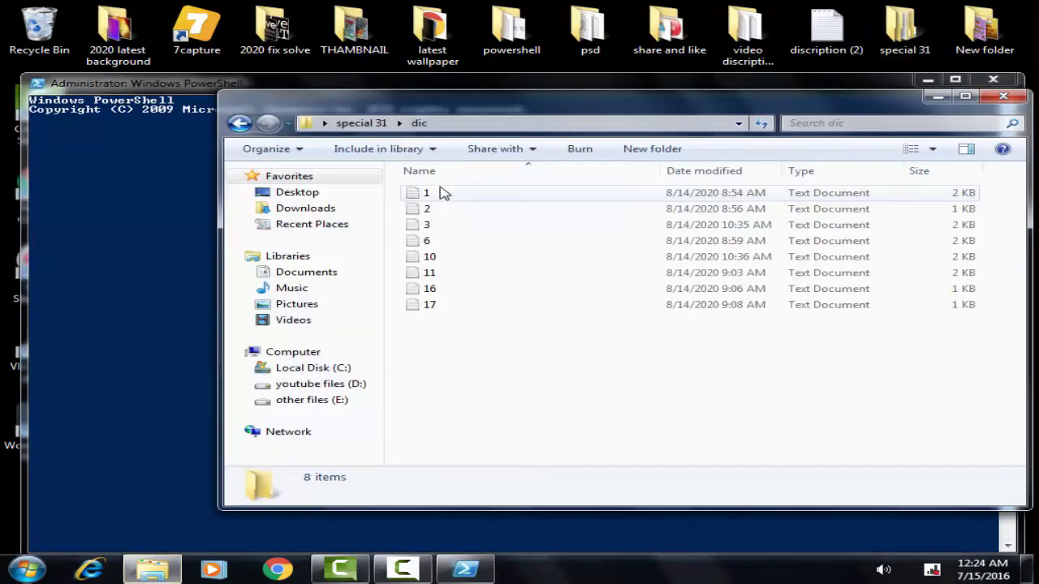
double_click(426, 192)
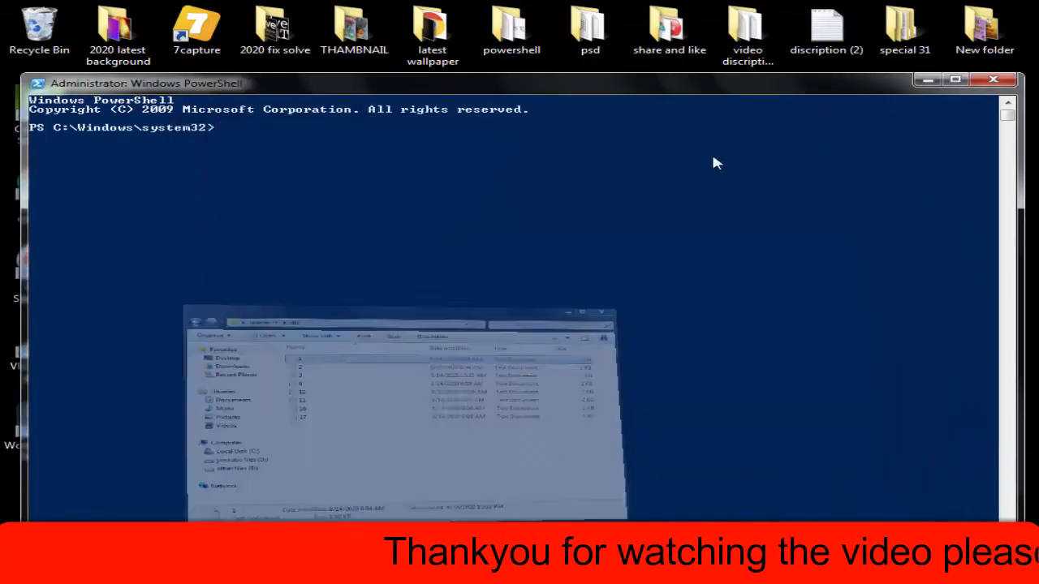
Paste the copied reset commands into the Administrator PowerShell prompt via the title-bar Edit menu
right_click(146, 83)
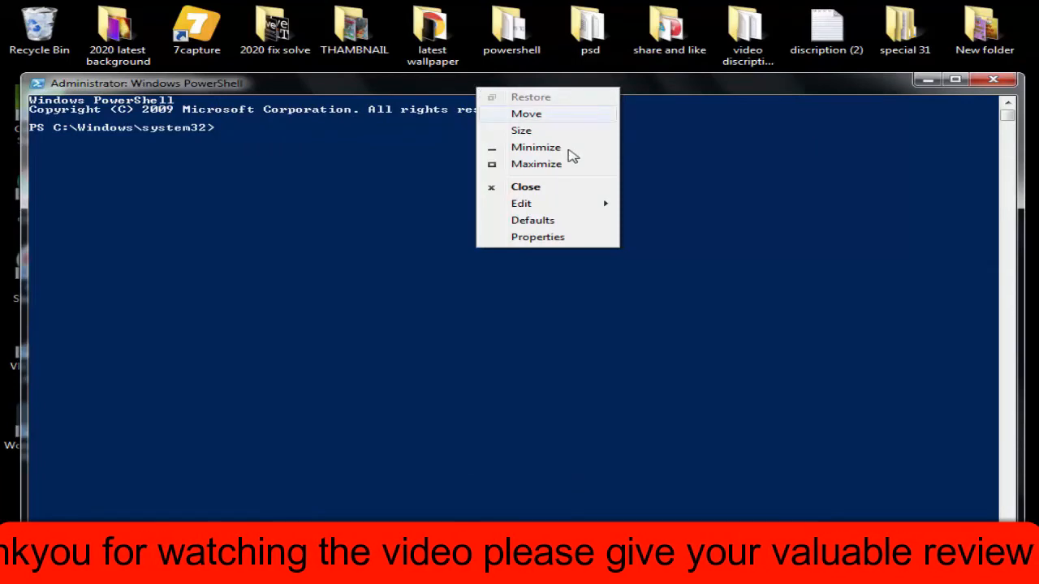
click(520, 203)
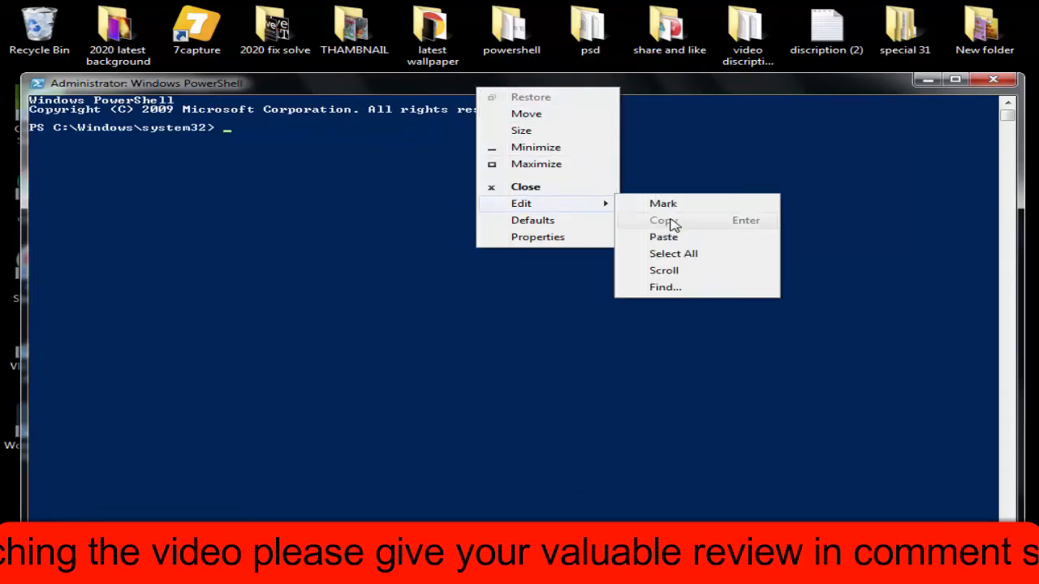
click(663, 236)
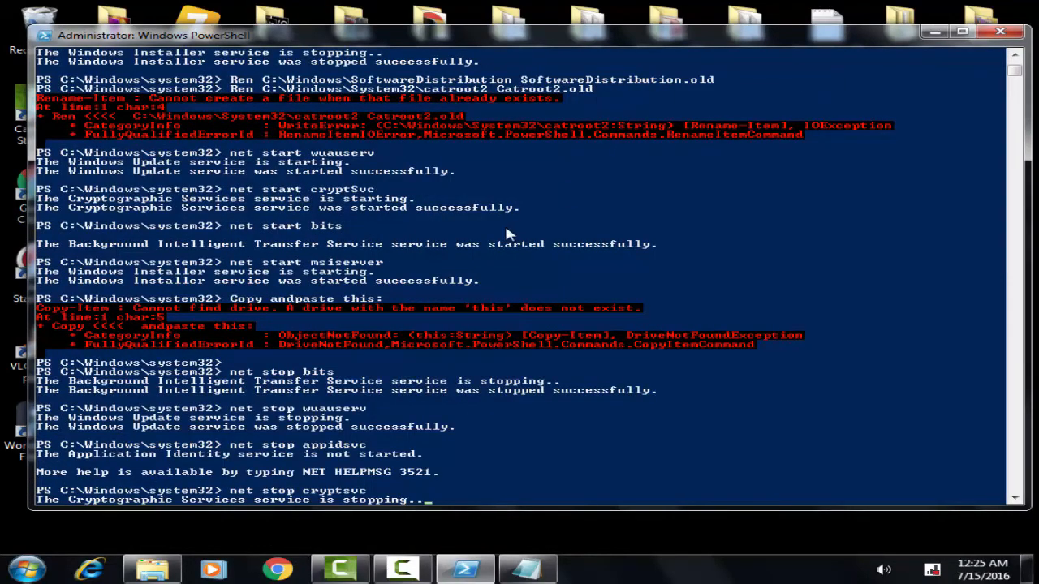
Scroll through the regsvr32, winsock reset and net start output as it runs
scroll(down, 3)
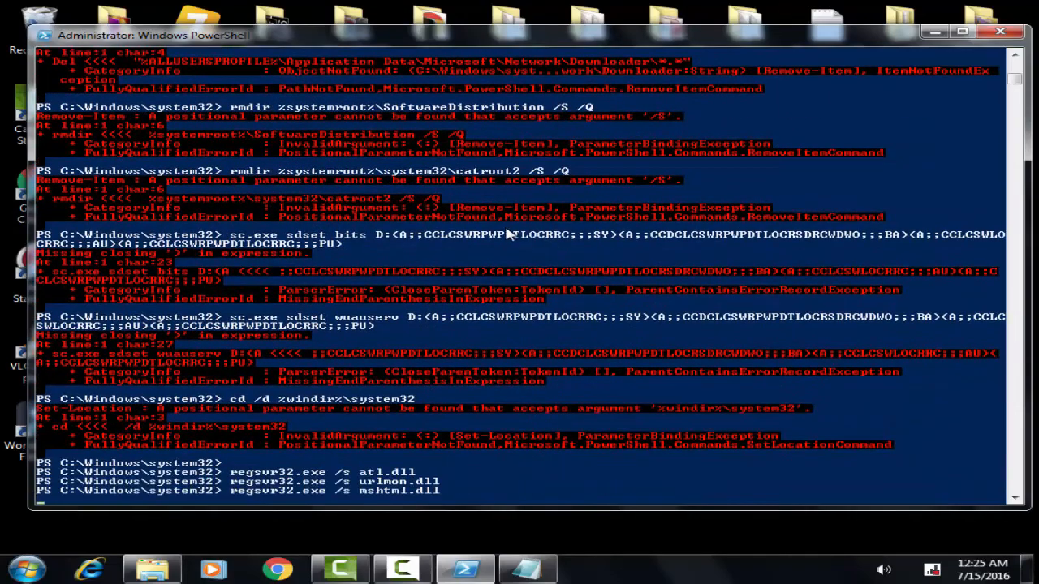
scroll(down, 3)
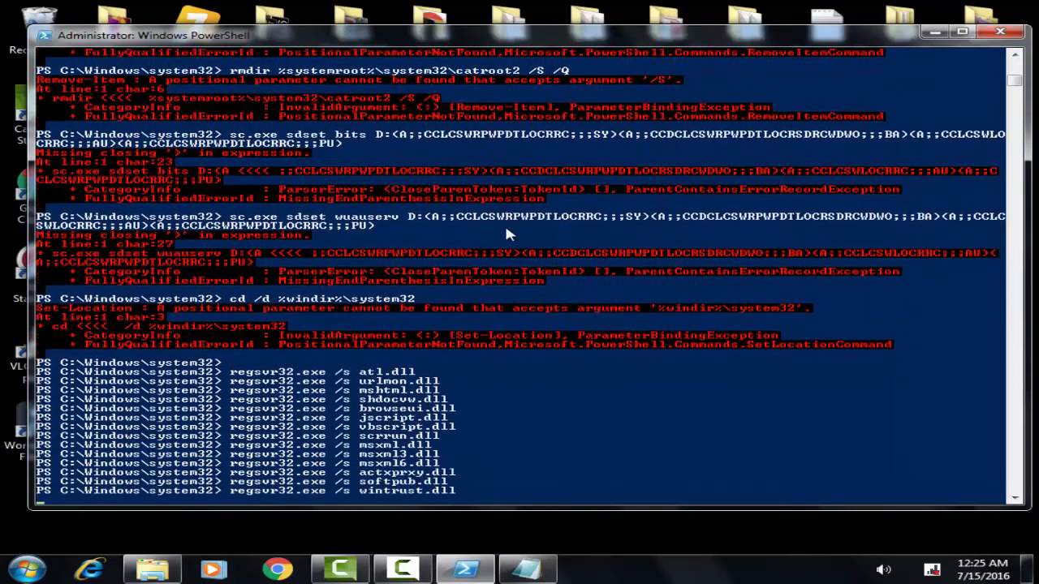
scroll(down, 3)
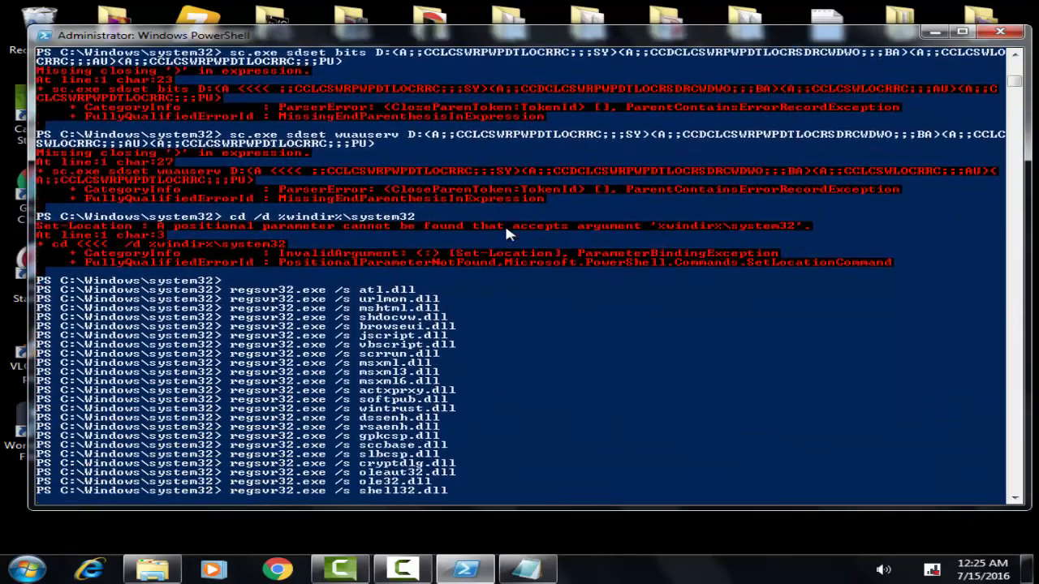
scroll(down, 3)
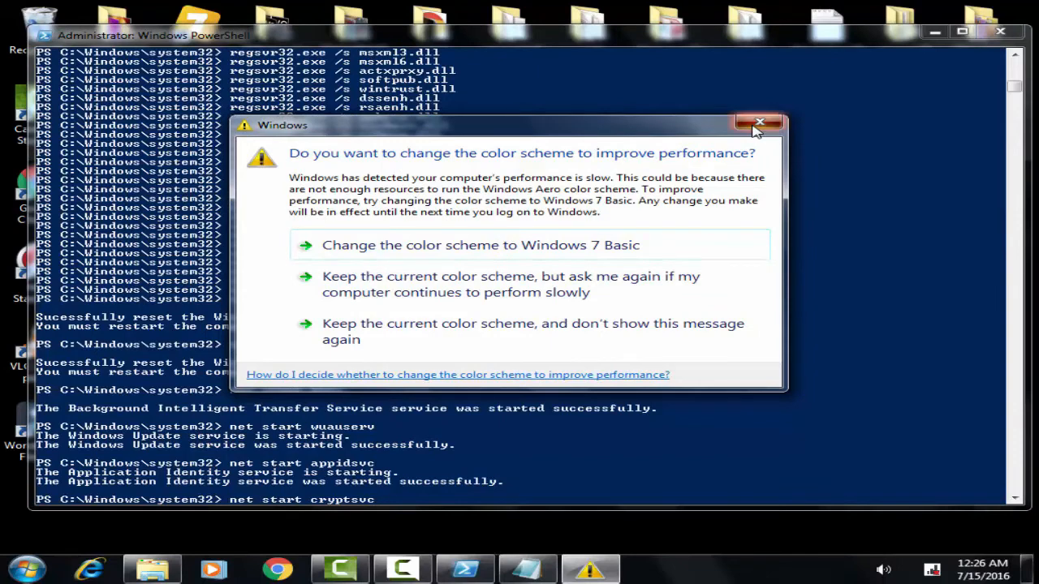
Dismiss the colour scheme warning, run net start cryptsvc, and type exit
click(759, 122)
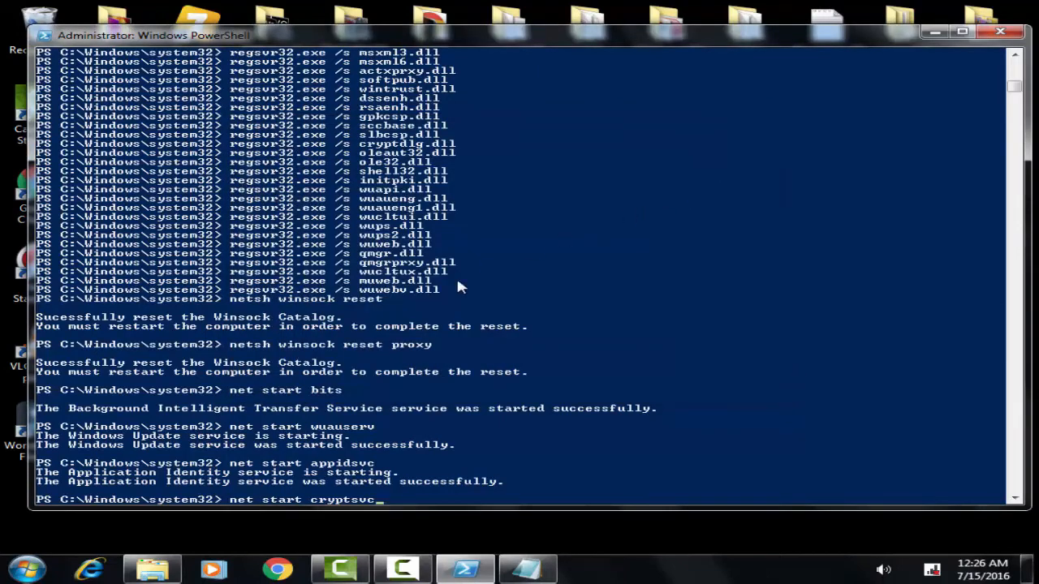
mouse_move(598, 449)
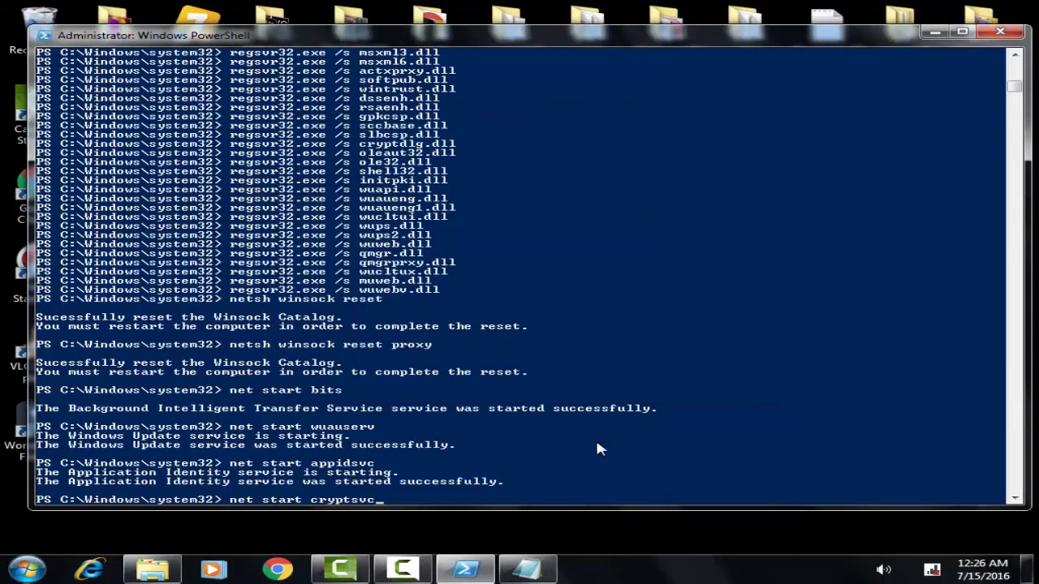
key(Return)
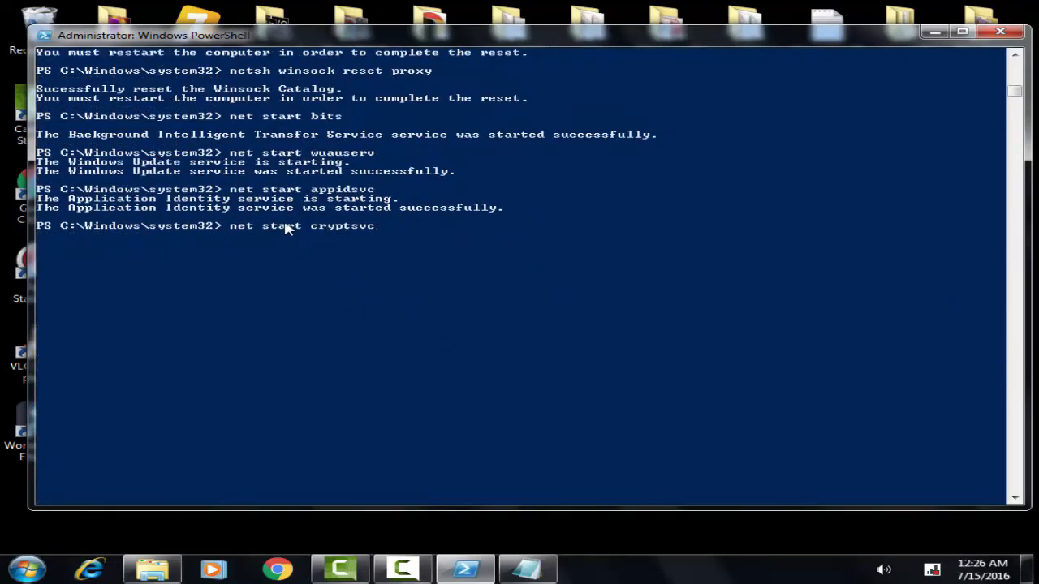
mouse_move(568, 383)
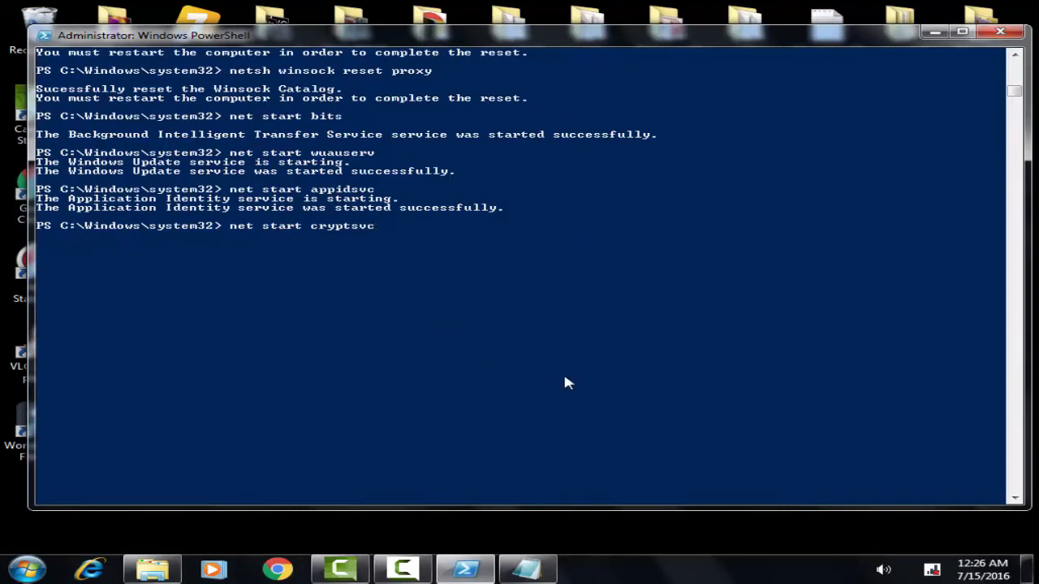
mouse_move(236, 280)
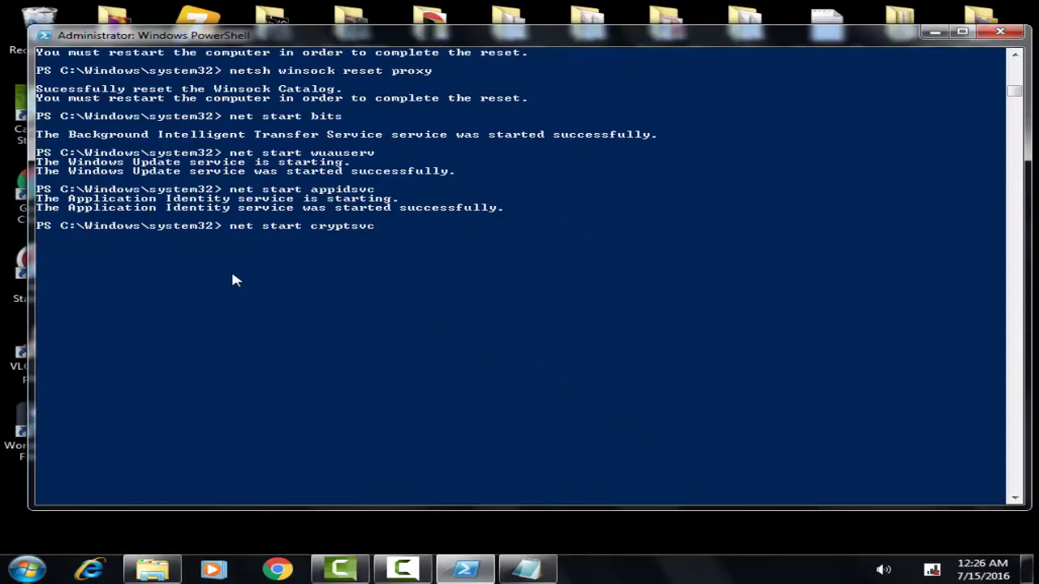
mouse_move(258, 276)
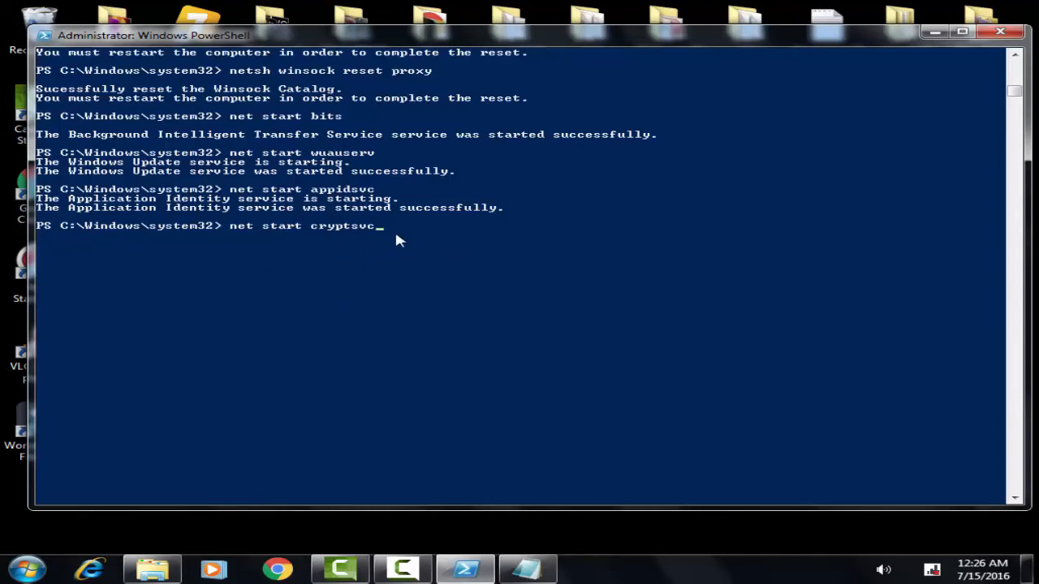
mouse_move(290, 257)
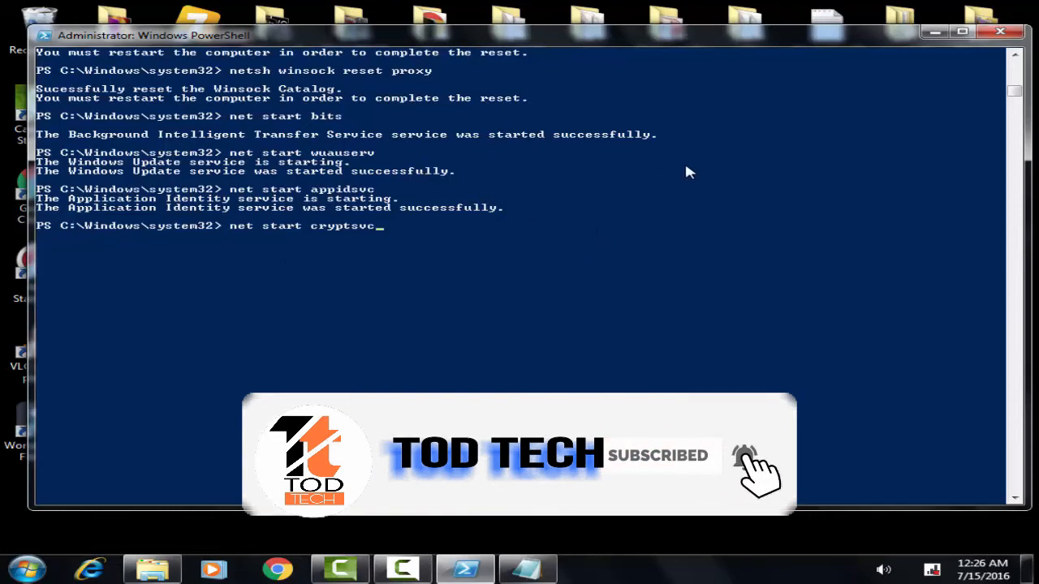
key(Return)
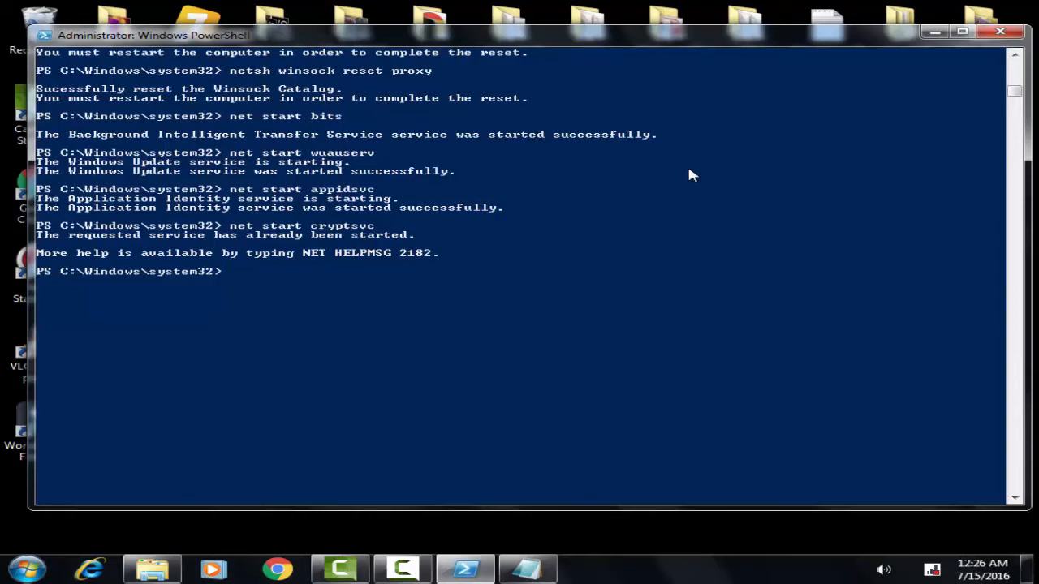
text(exit)
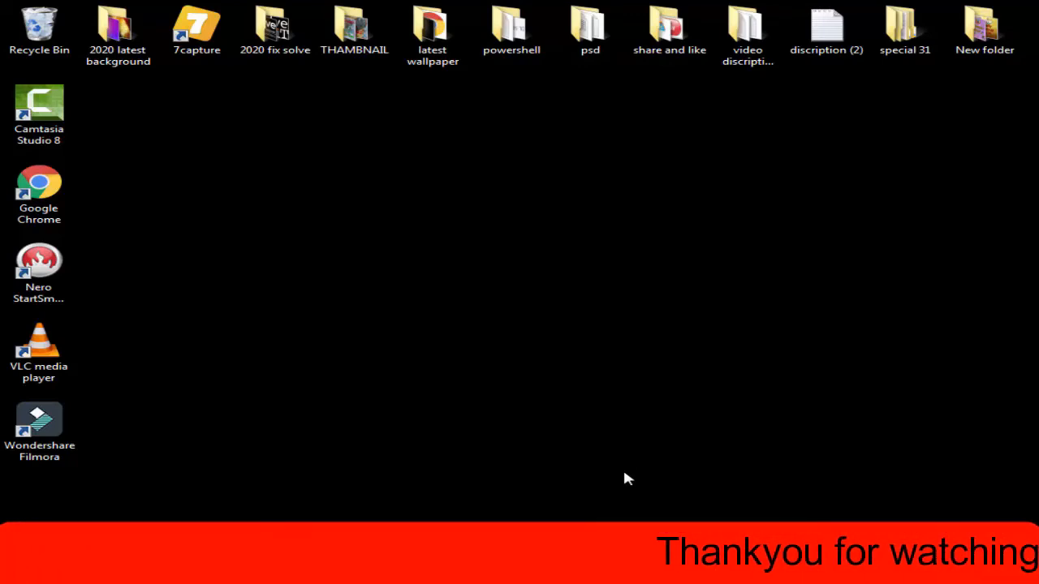
mouse_move(727, 483)
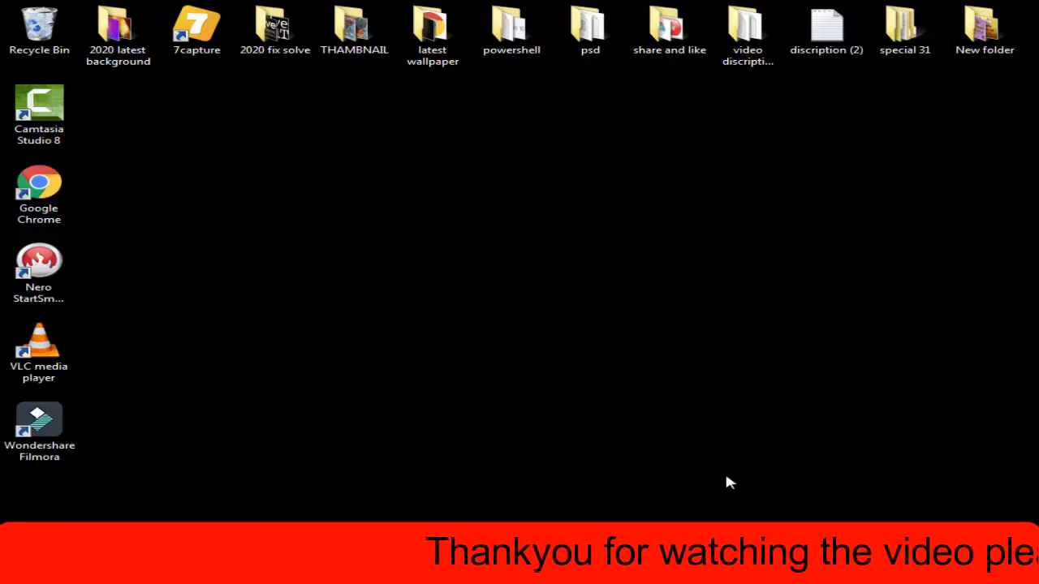